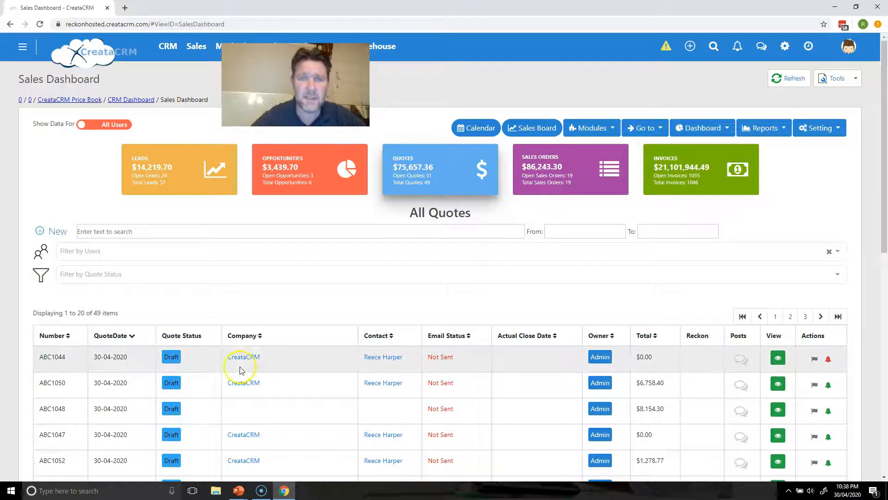
mouse_move(474, 109)
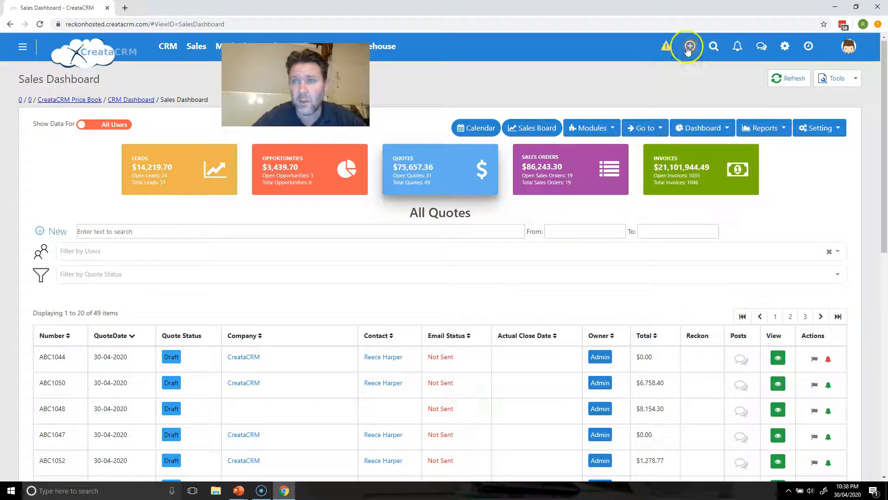
Step: Start a new quote and select the CreataCRM contact as its customer
left_click(689, 46)
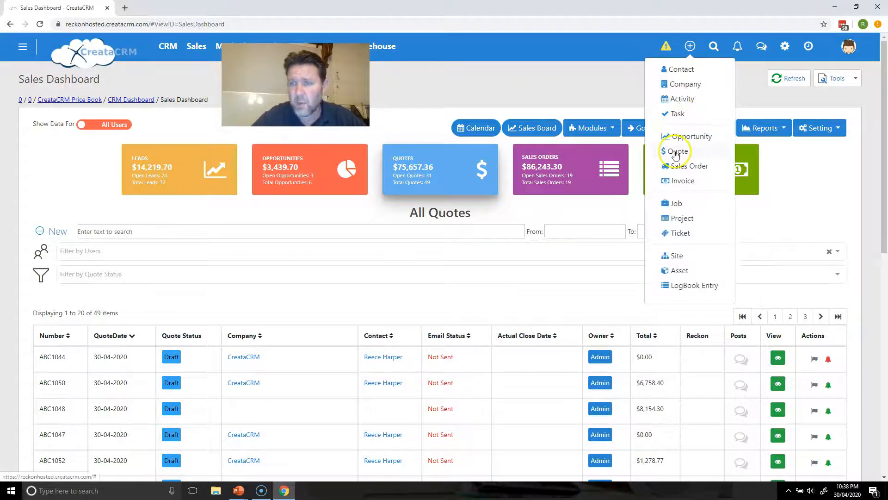
left_click(678, 152)
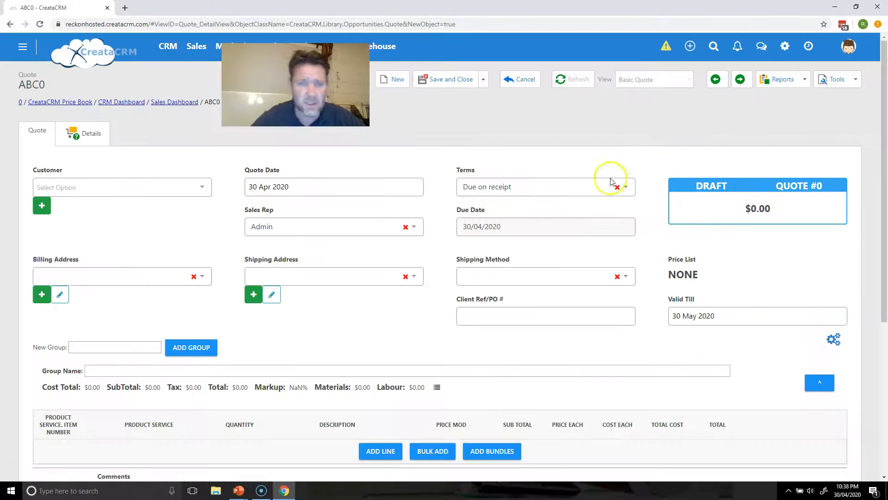
type("c")
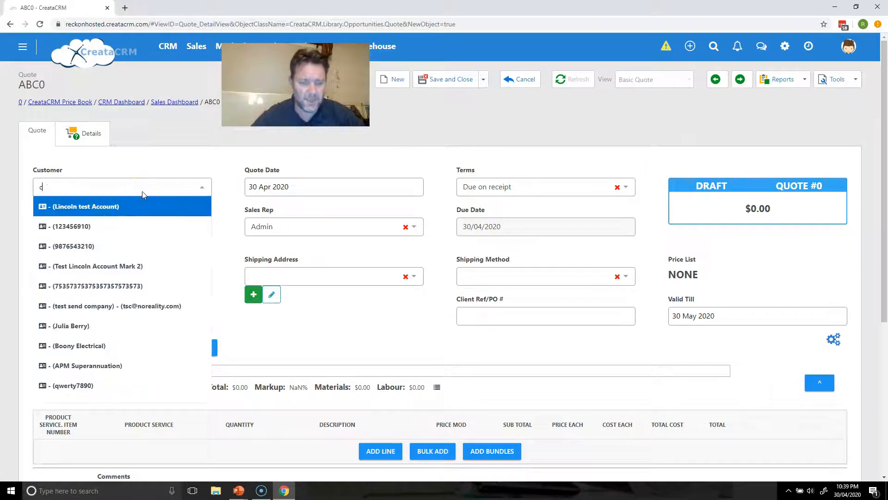
left_click(138, 226)
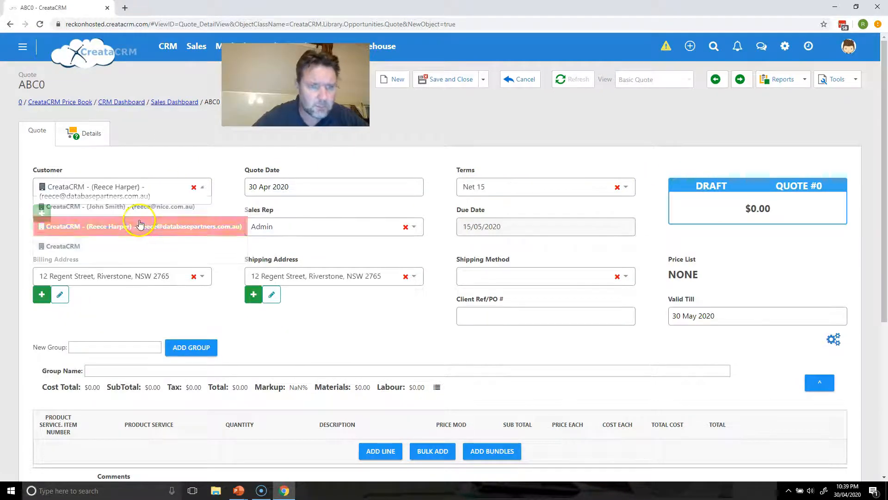
left_click(483, 79)
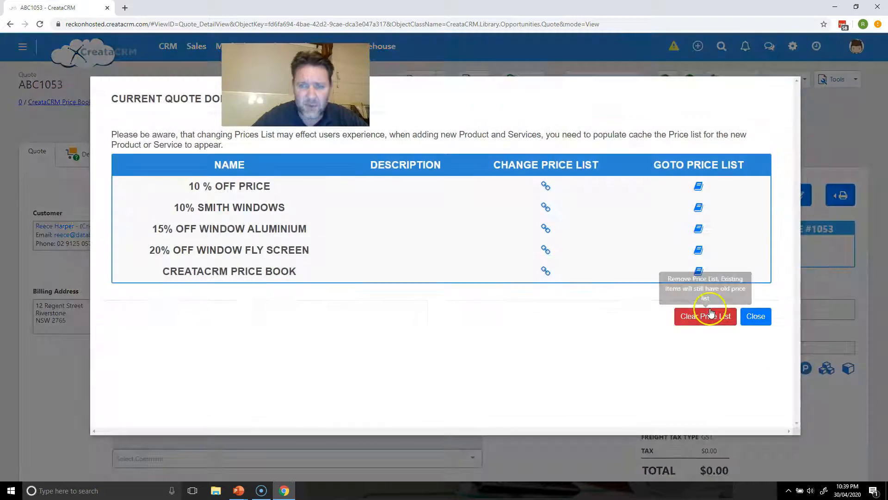
mouse_move(460, 376)
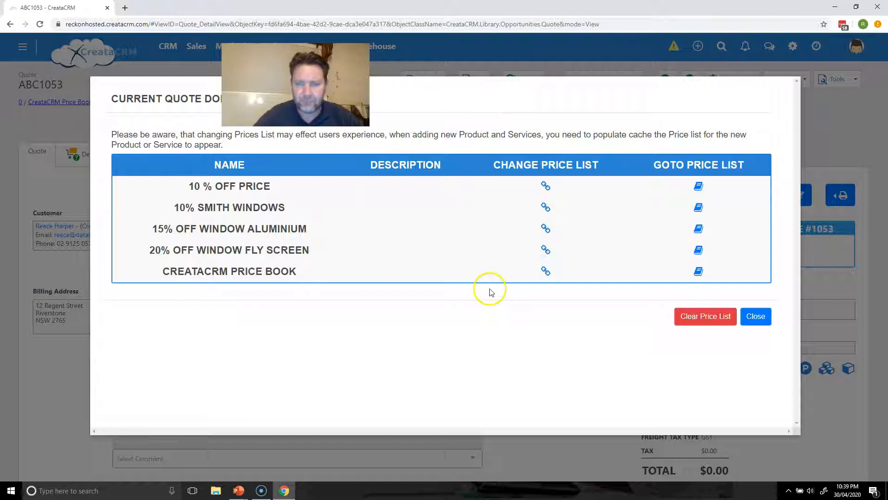
mouse_move(725, 231)
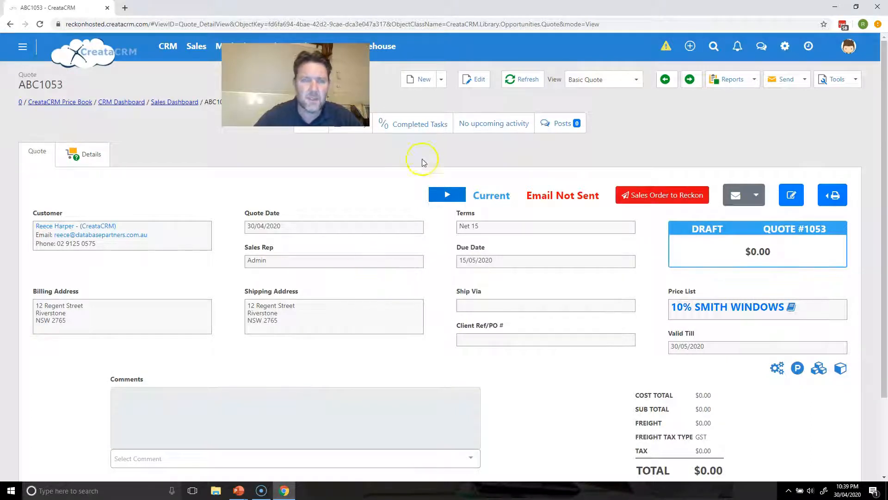
Step: Edit quote ABC1053 and add a line searching 'ww' for WW2P600x300 wooden windows
left_click(477, 79)
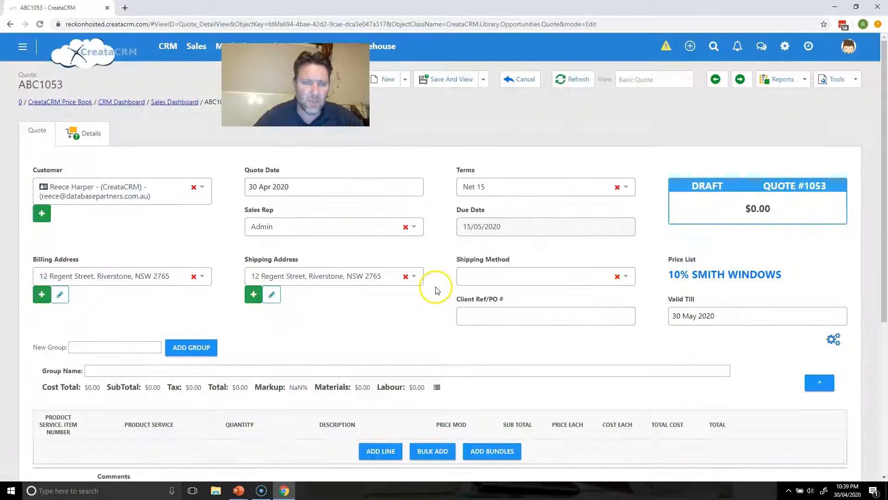
left_click(381, 451)
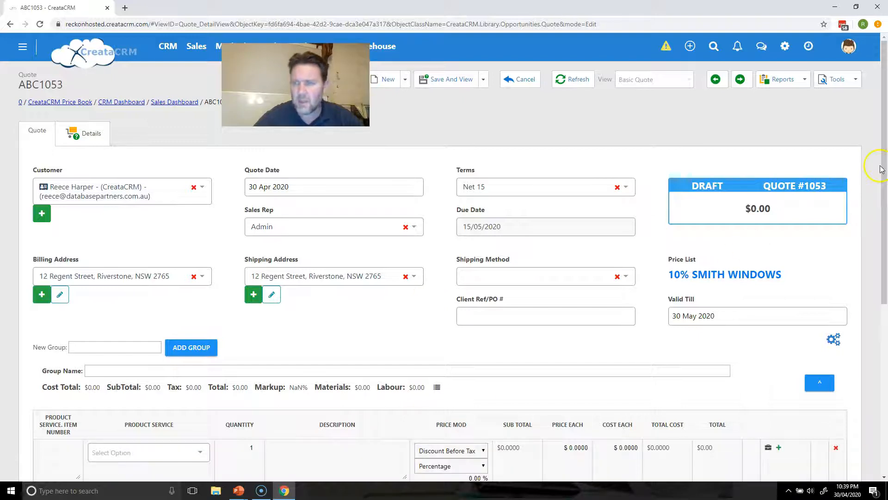
scroll("down", 3)
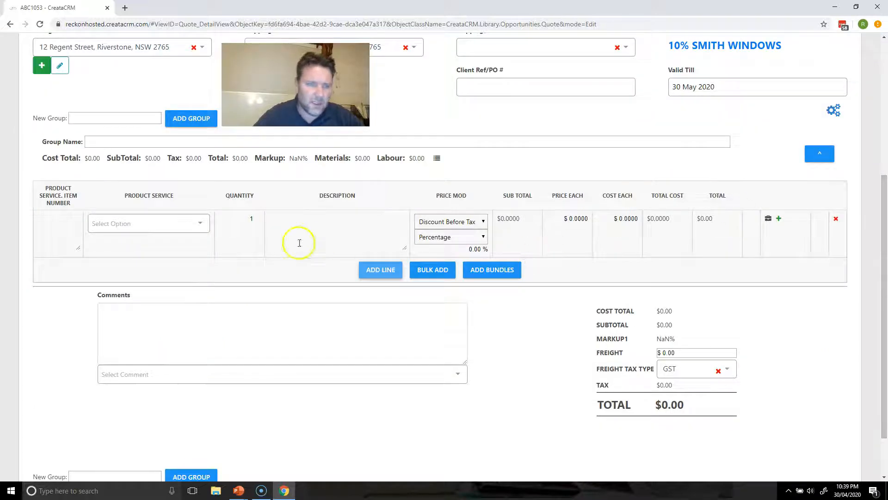
type("ww")
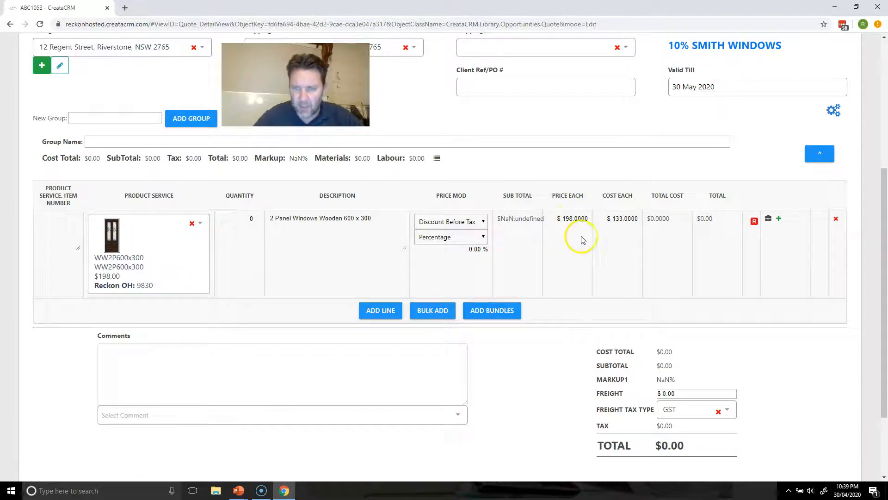
mouse_move(566, 257)
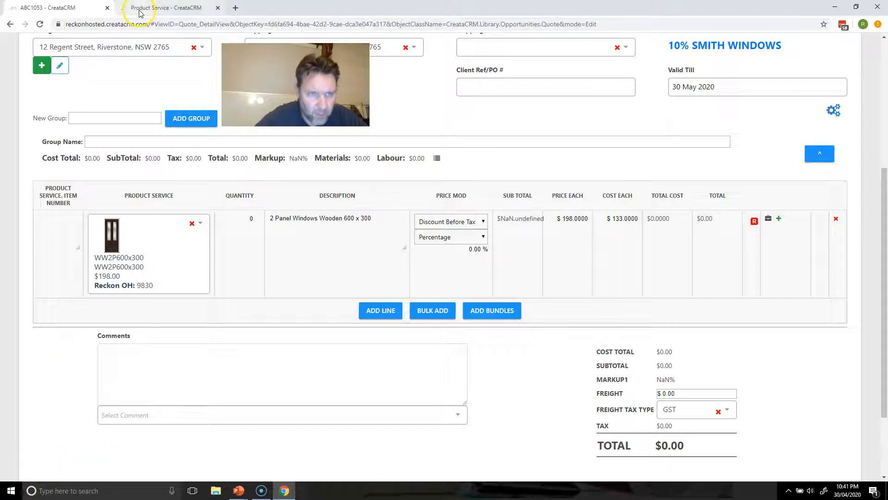
left_click(164, 7)
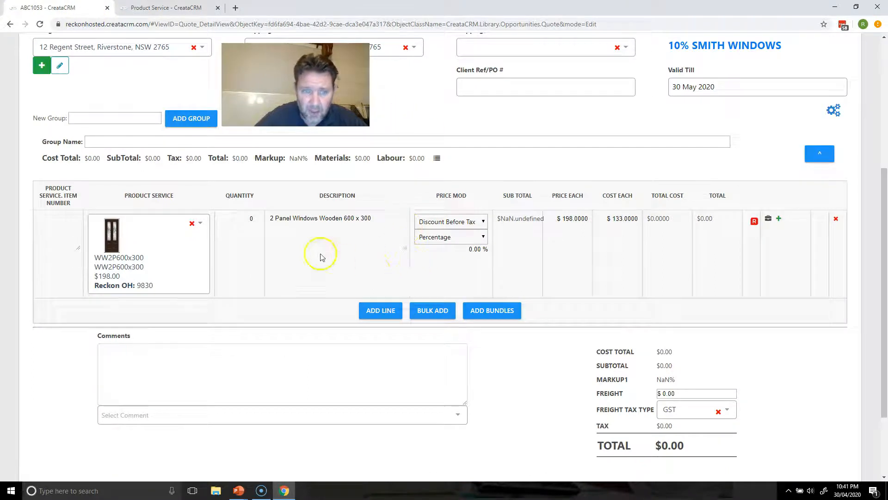
Step: Add a second line for Window Fly Screen WS1200x1200 and save the quote
left_click(380, 310)
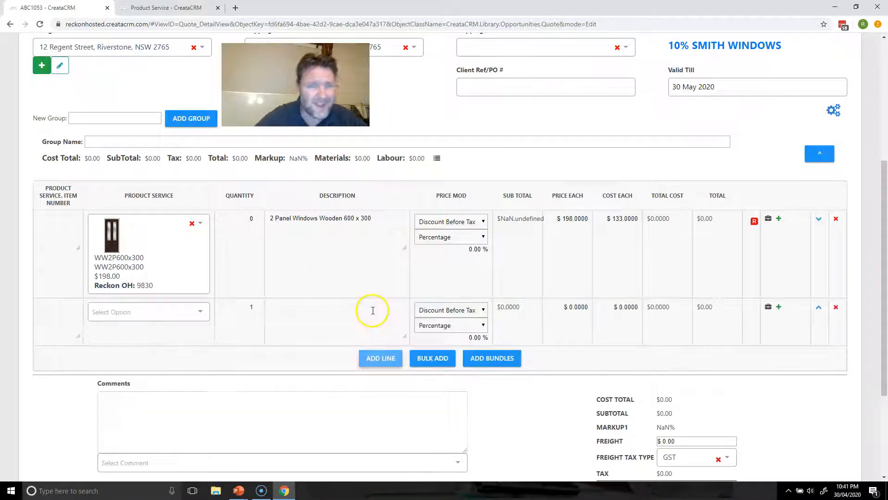
left_click(147, 311)
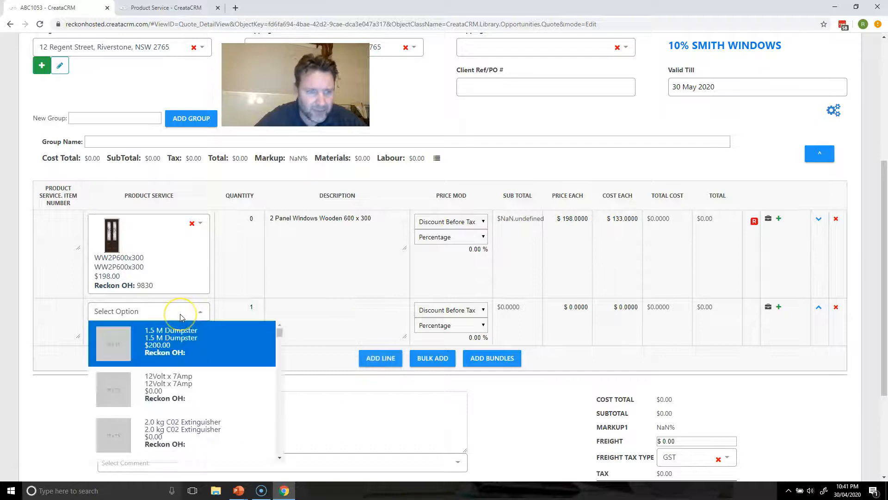
type("ww")
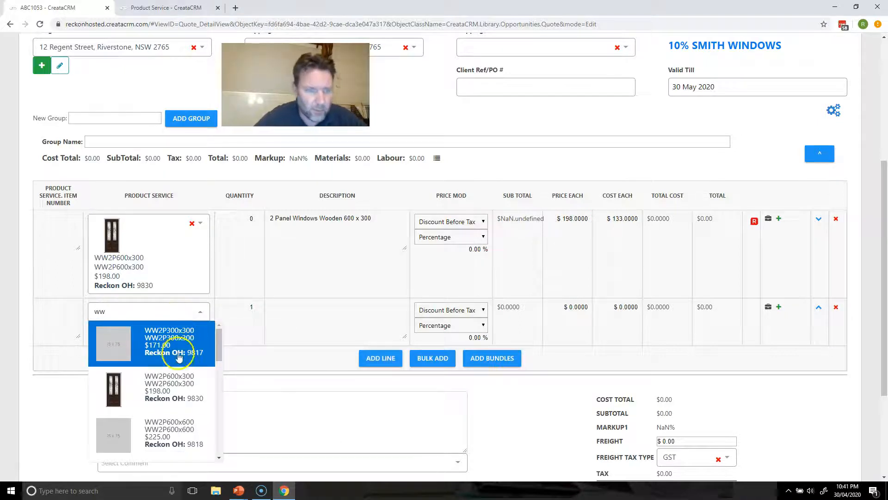
left_click(169, 387)
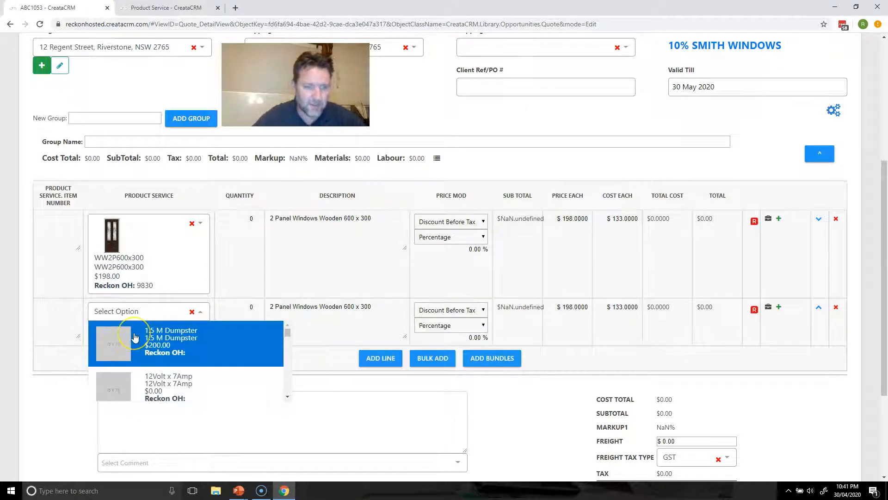
type("ws")
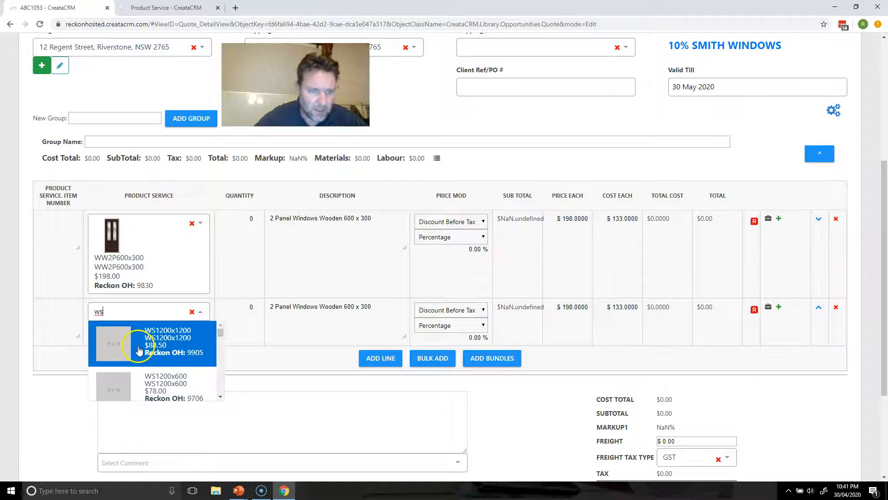
left_click(164, 337)
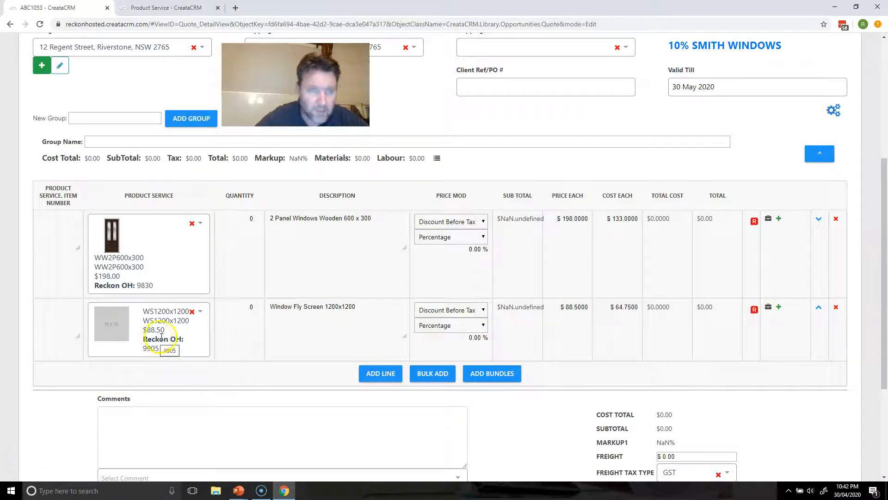
left_click(165, 8)
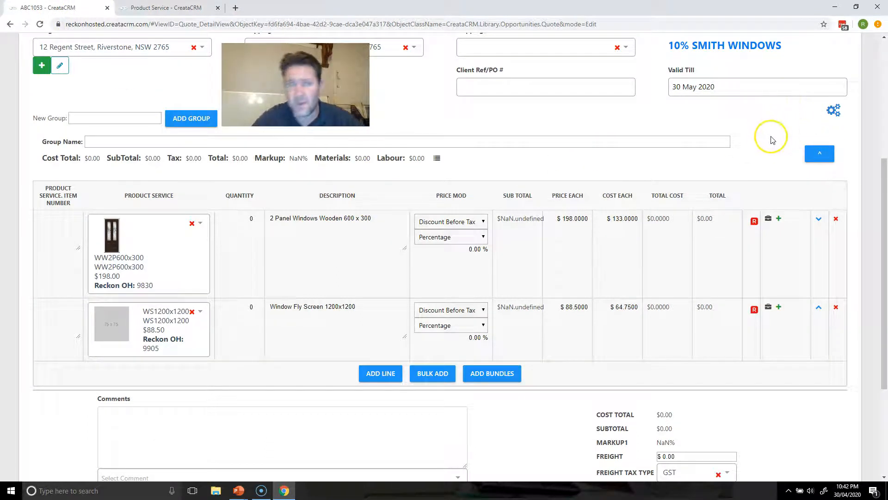
mouse_move(879, 172)
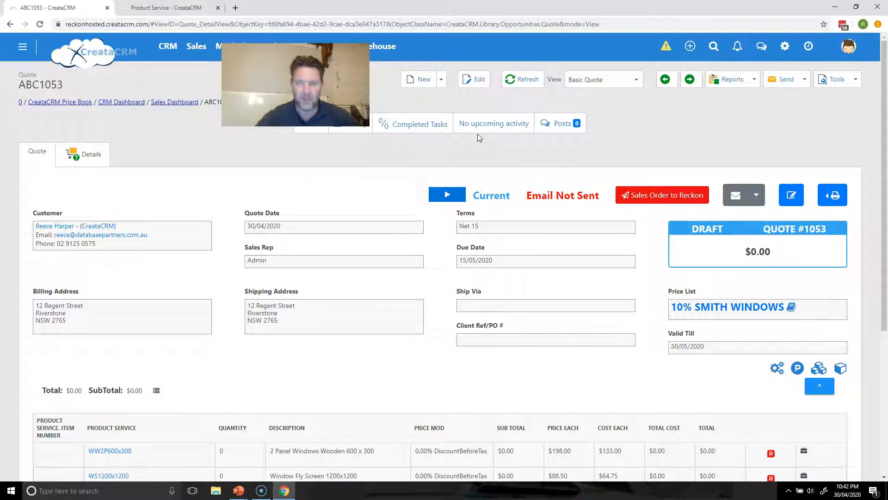
mouse_move(792, 307)
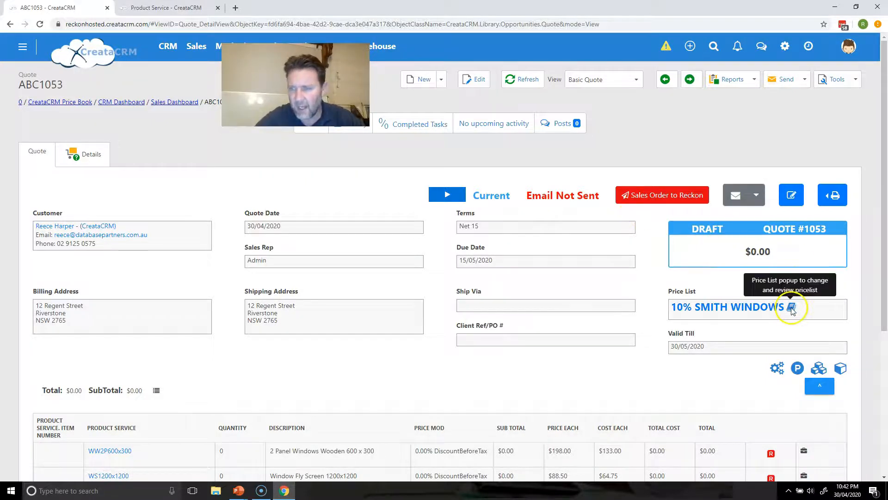
Step: Switch quote ABC1053 from 10% SMITH WINDOWS to the 20% OFF WINDOW FLY SCREEN list
left_click(792, 306)
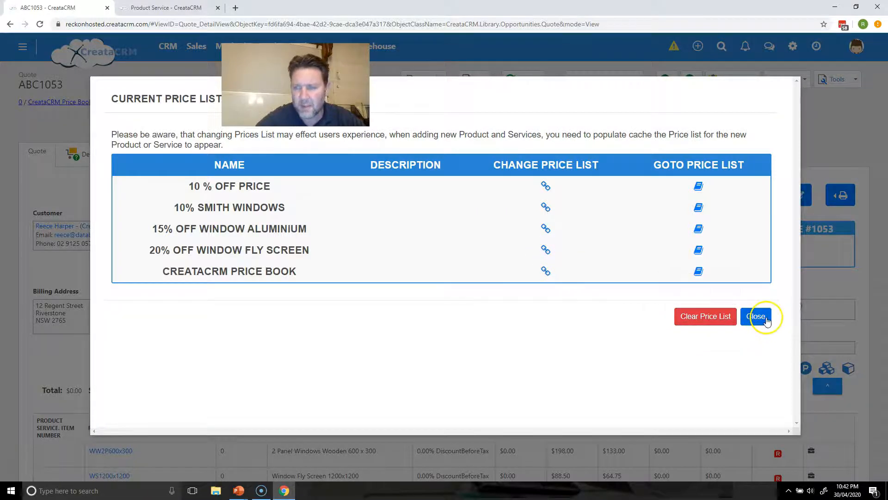
left_click(755, 316)
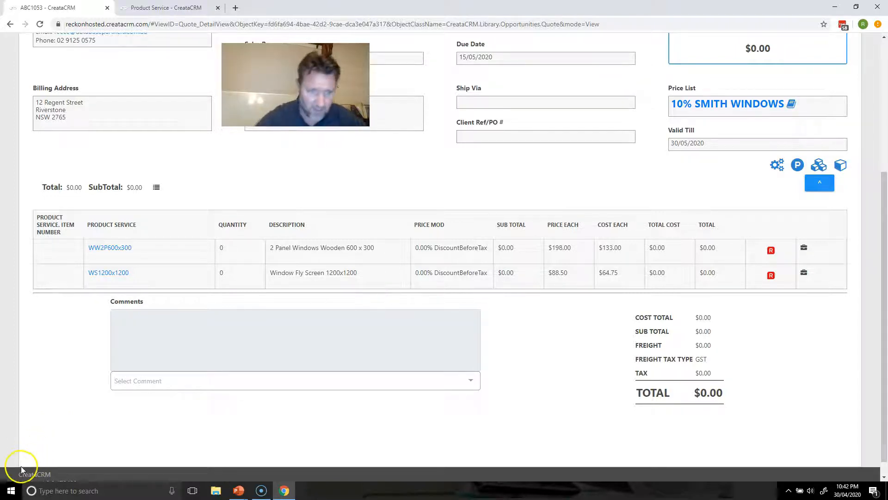
mouse_move(791, 104)
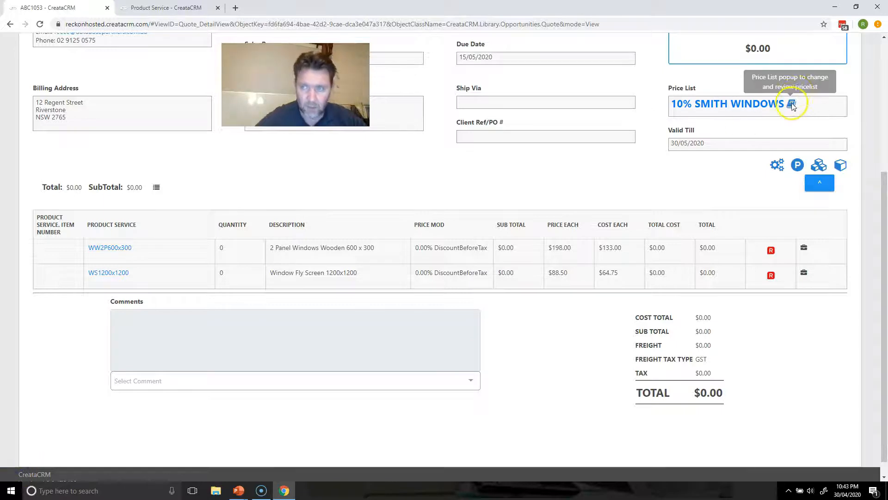
left_click(792, 104)
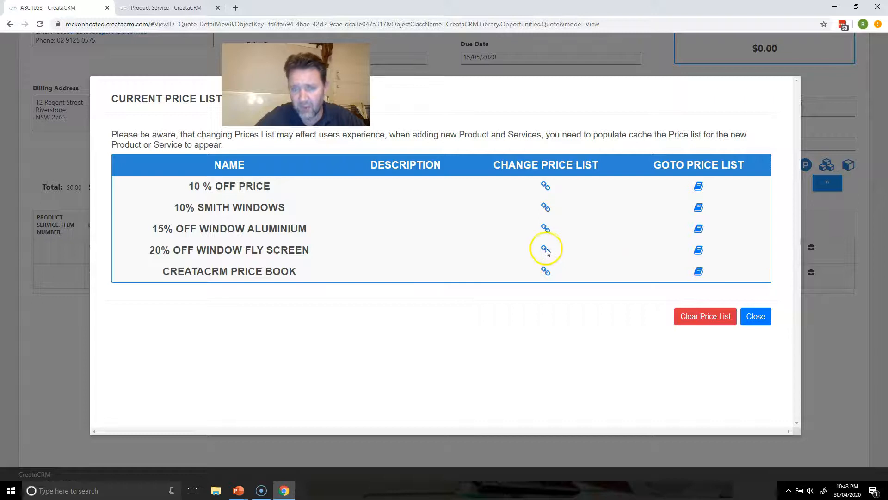
left_click(545, 250)
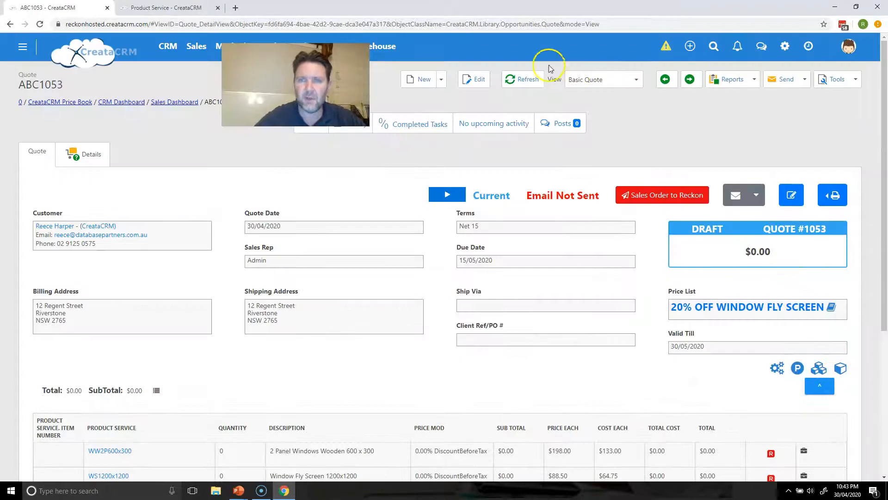
left_click(474, 79)
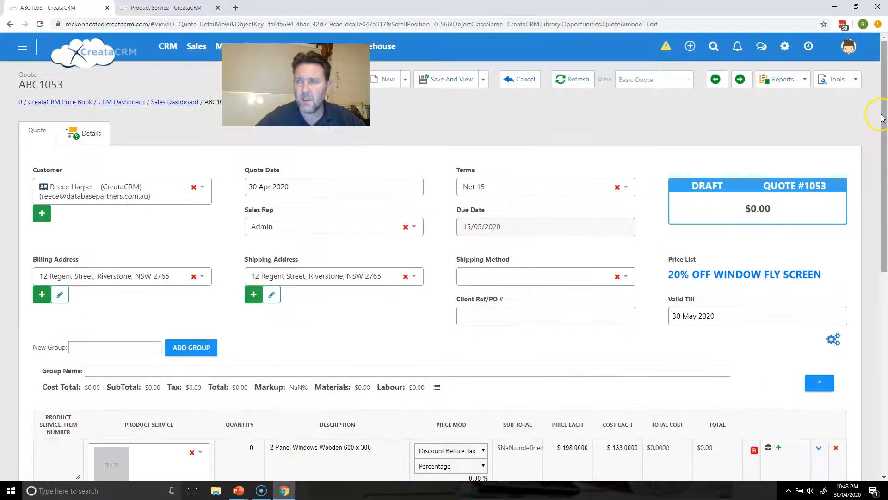
scroll("down", 3)
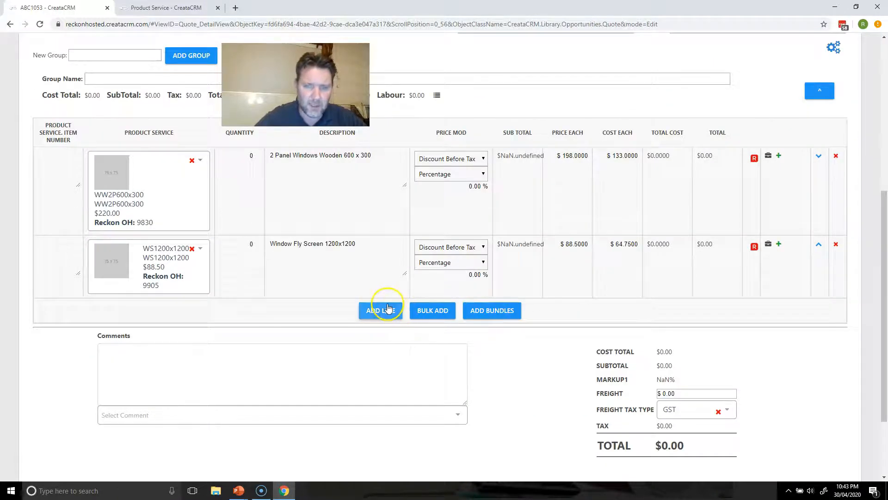
left_click(380, 310)
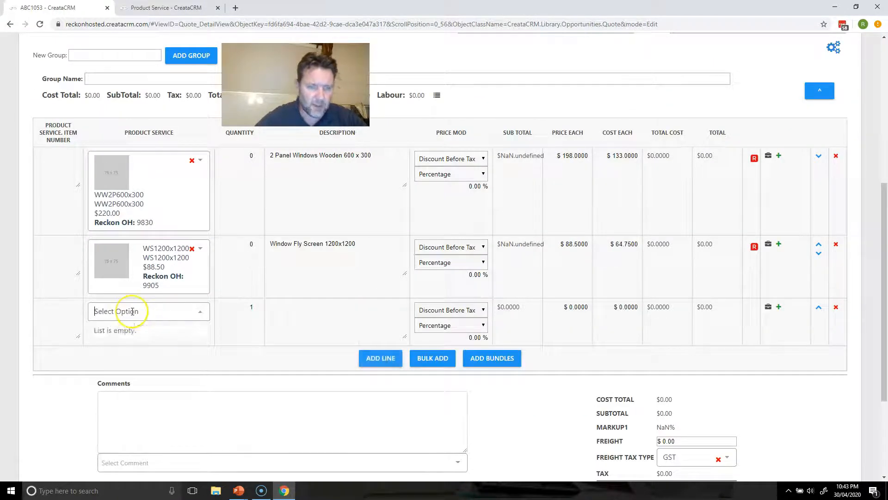
type("ws")
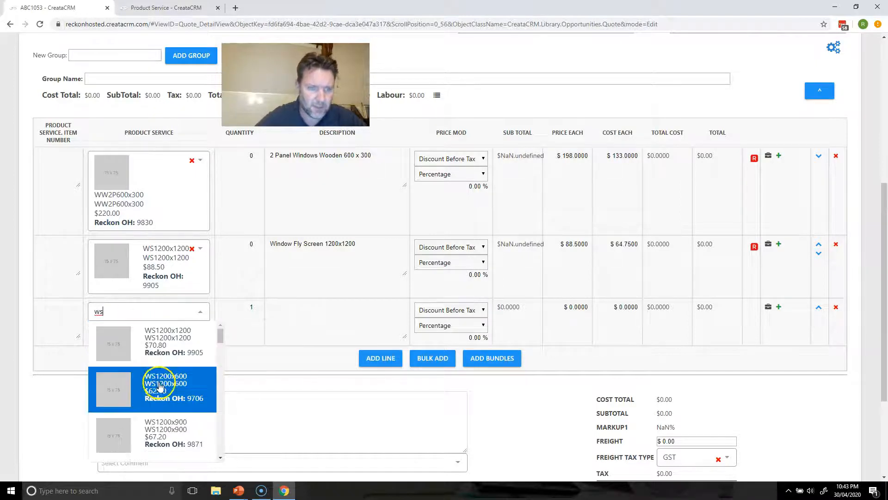
left_click(165, 380)
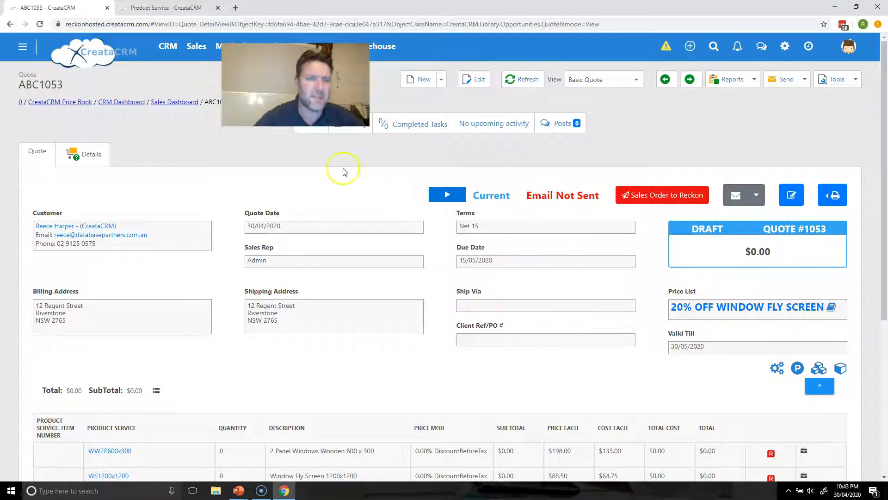
Step: Go to the Price List page showing all five price lists
left_click(196, 46)
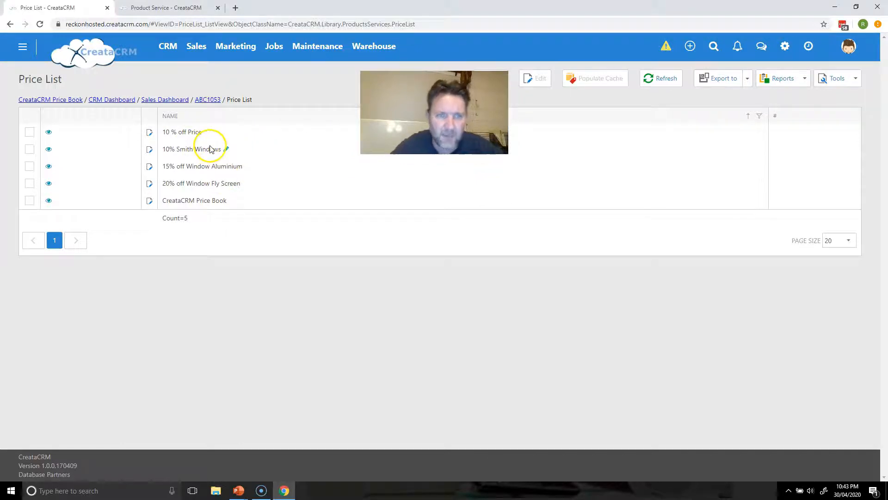
mouse_move(213, 170)
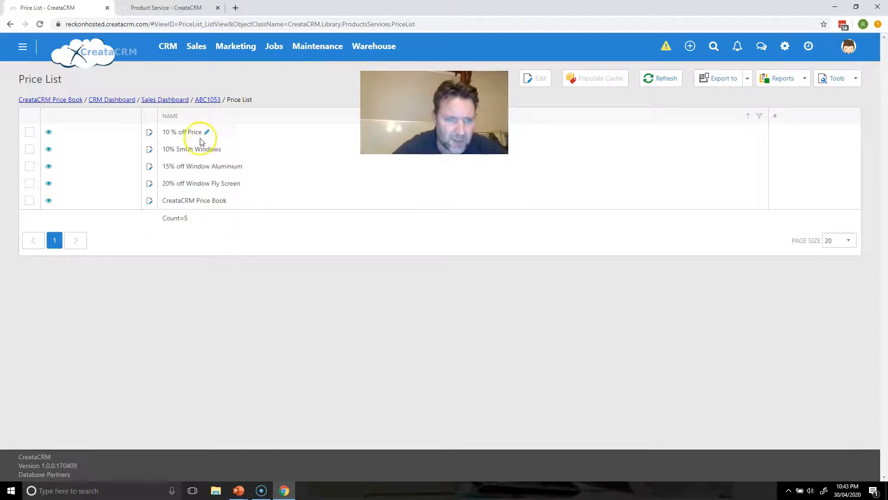
Step: Open the 10 % off Price list to view its four rules, including Price * 0.9
left_click(176, 131)
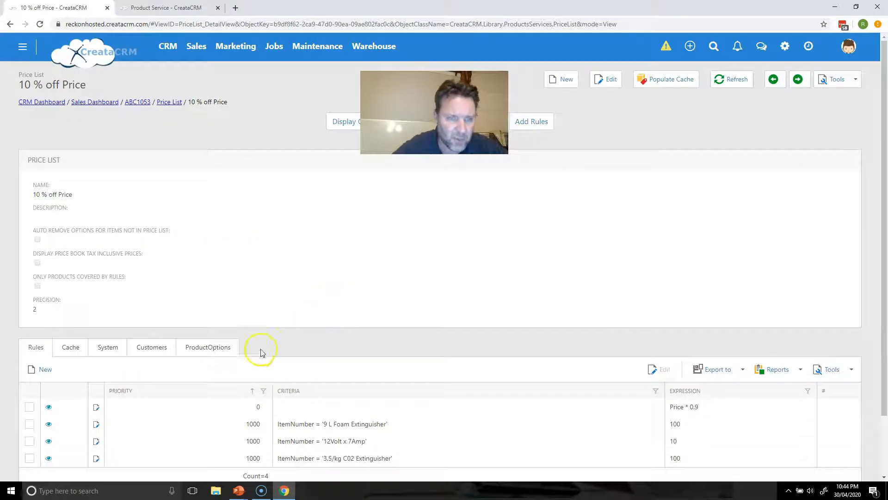
mouse_move(331, 441)
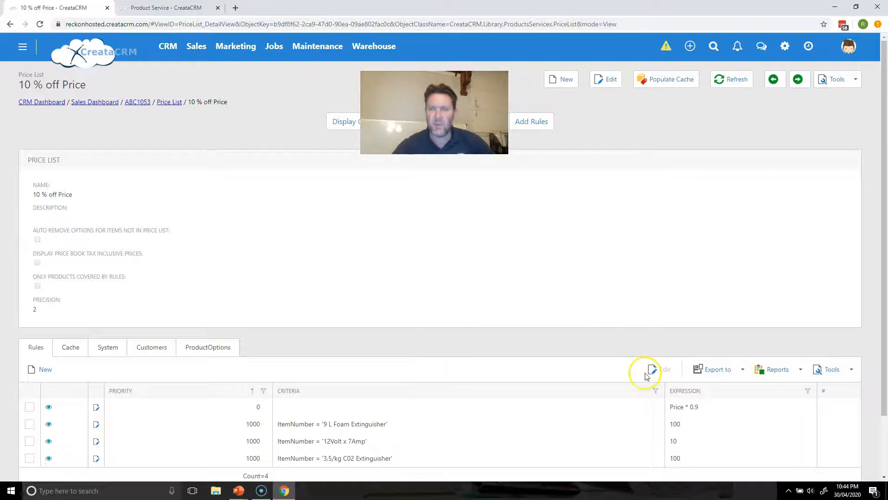
left_click(651, 368)
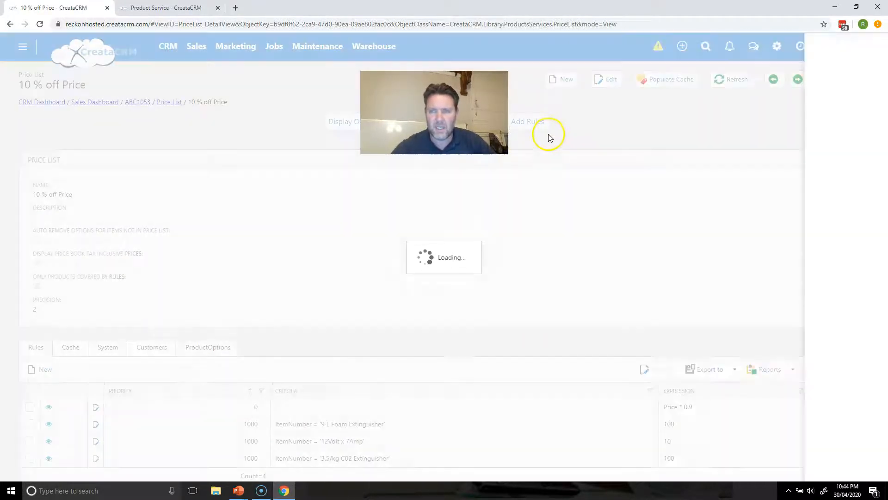
Step: Cancel the Add Rules wizard without changes and return to the Price List page
left_click(527, 121)
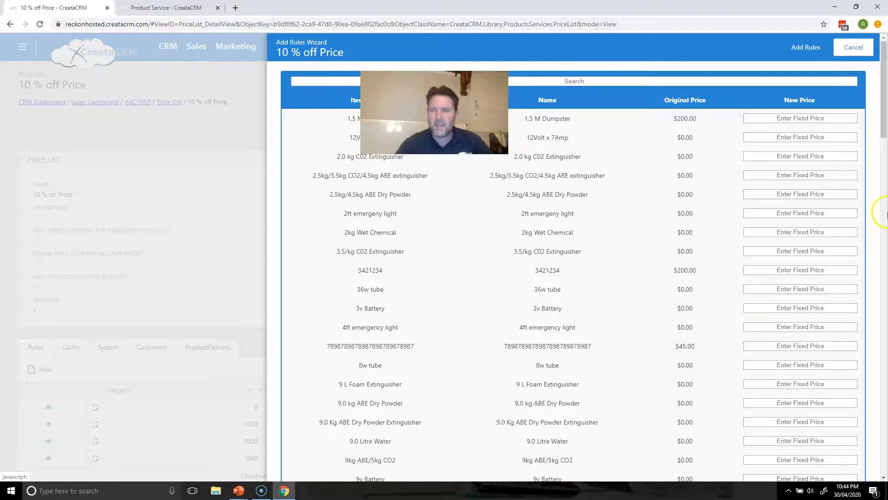
left_click(853, 47)
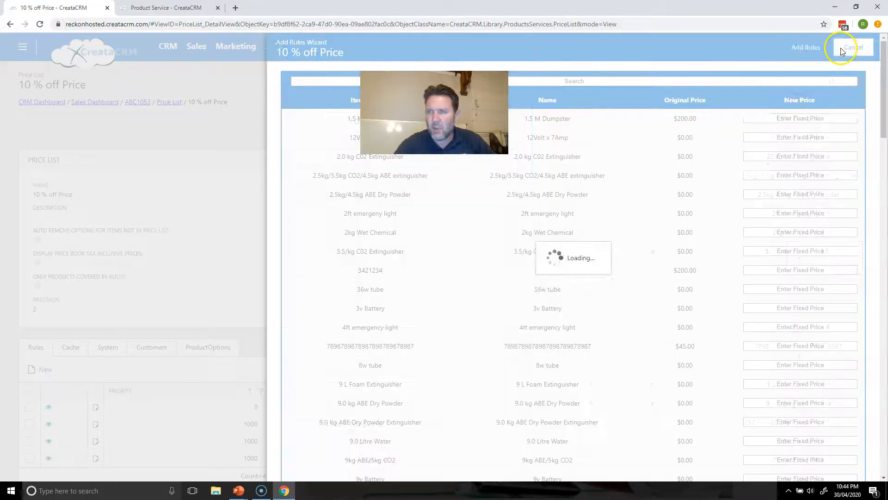
left_click(852, 47)
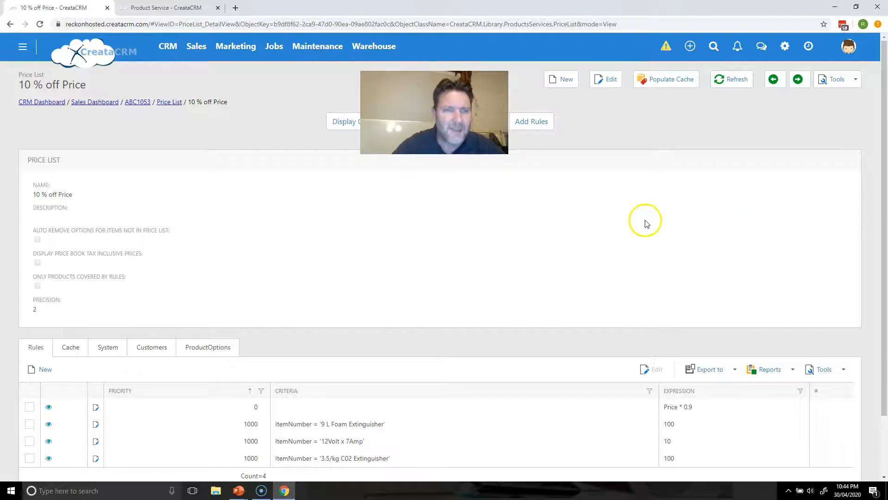
mouse_move(187, 176)
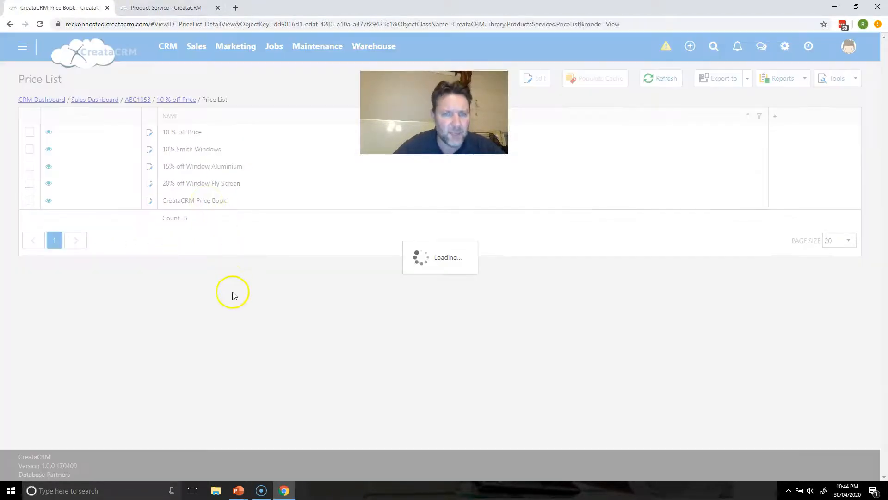
Step: Open CreataCRM Price Book to view its rules at Price * 0.7, 0.85 and 0.75
left_click(194, 199)
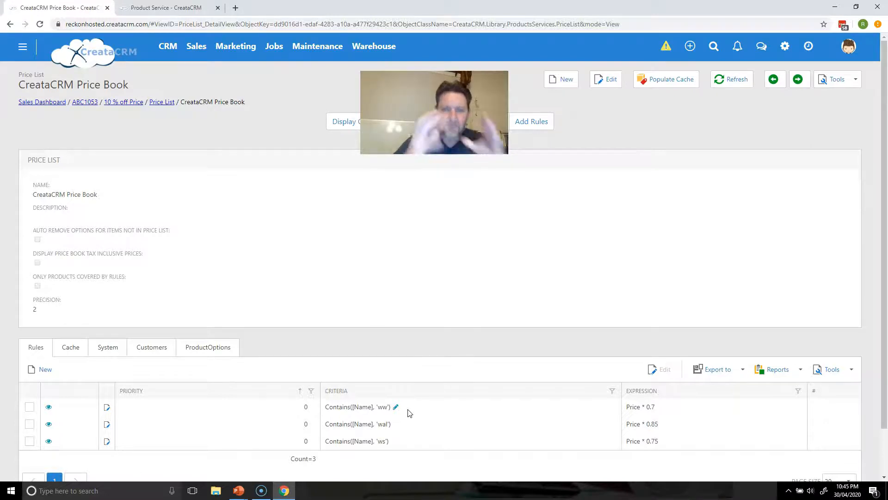
mouse_move(357, 262)
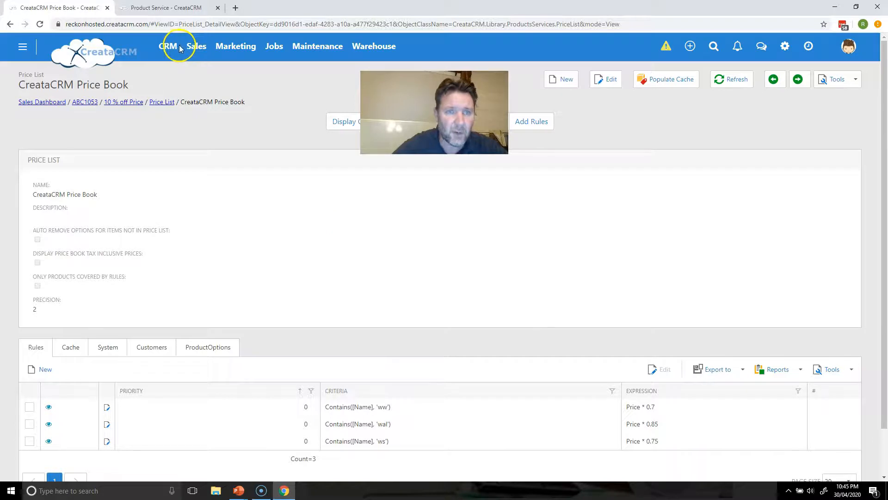
Step: Search 'creata', open the CreataCRM company record and scroll to its Price List field
left_click(168, 46)
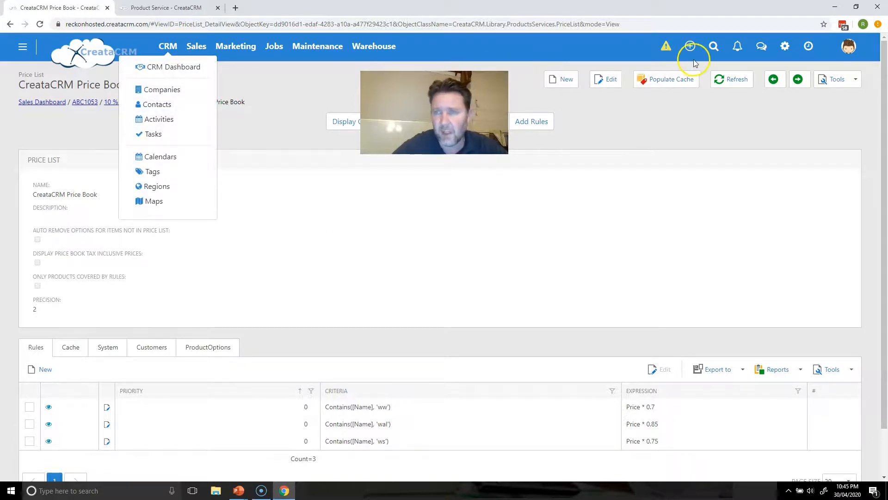
left_click(714, 47)
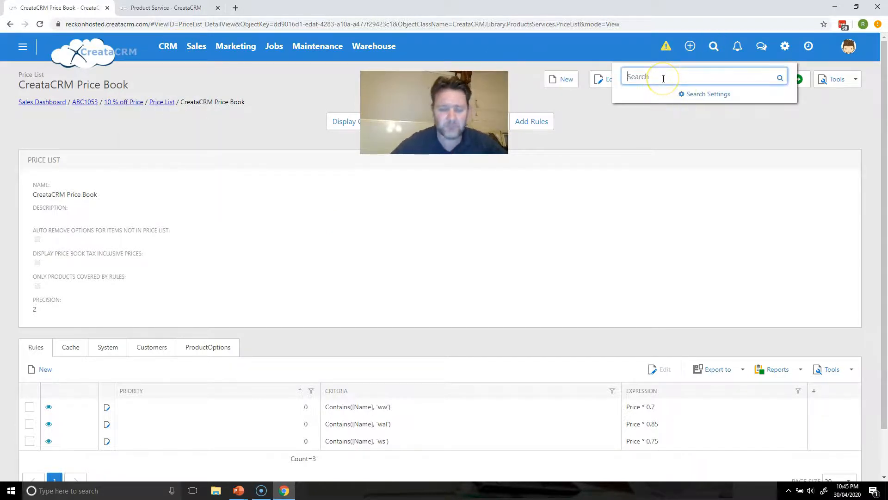
type("creata")
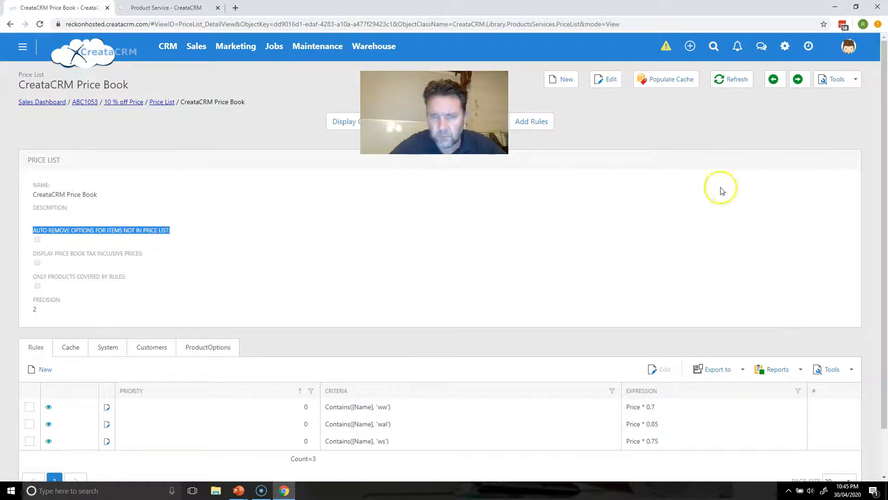
left_click(714, 46)
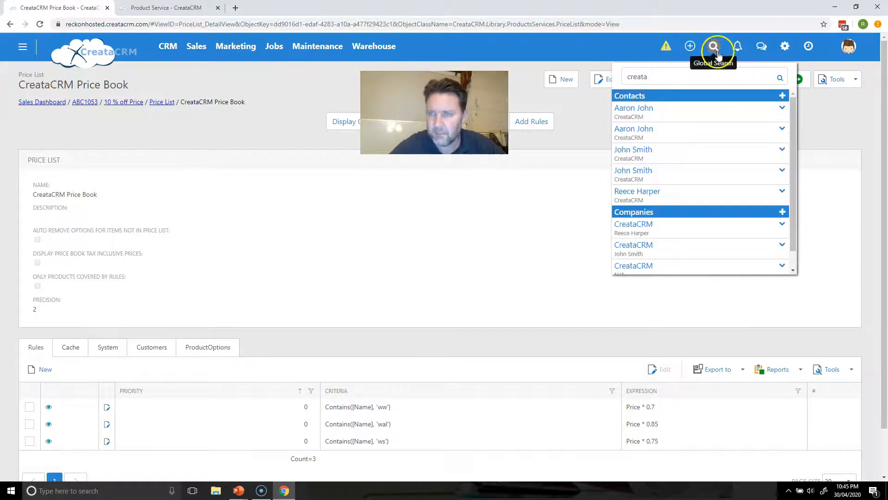
scroll("down", 3)
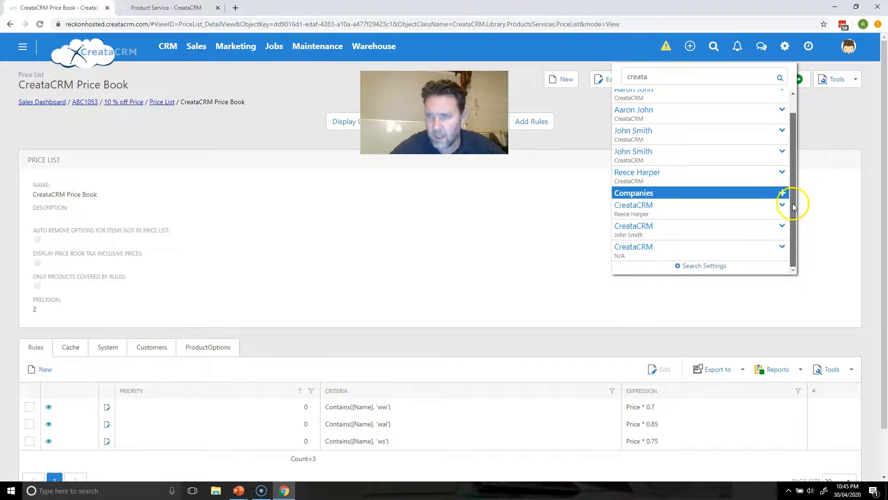
left_click(633, 204)
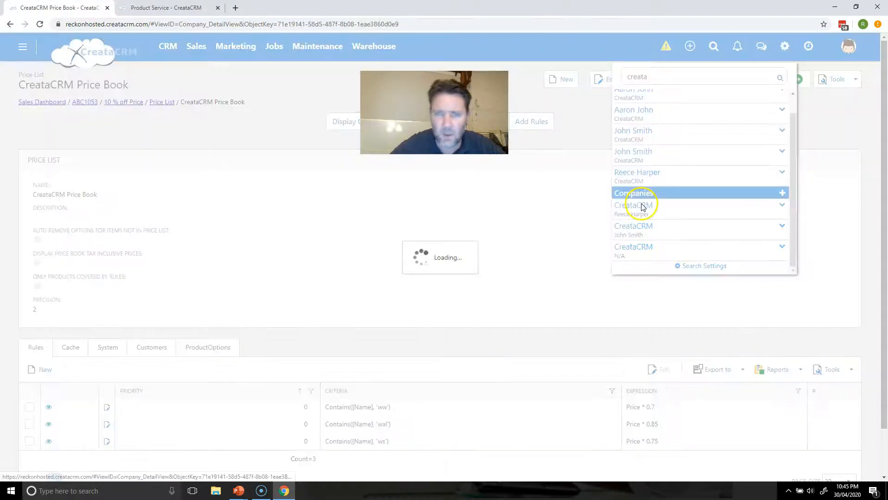
left_click(633, 204)
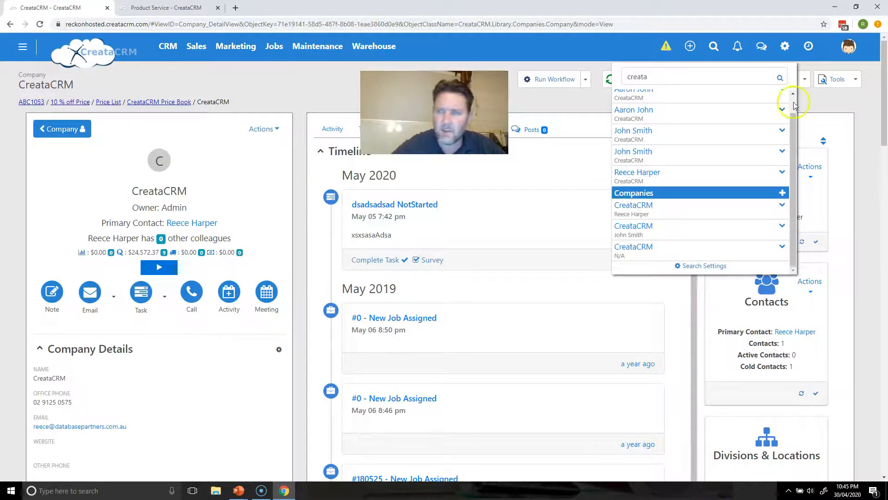
scroll("down", 3)
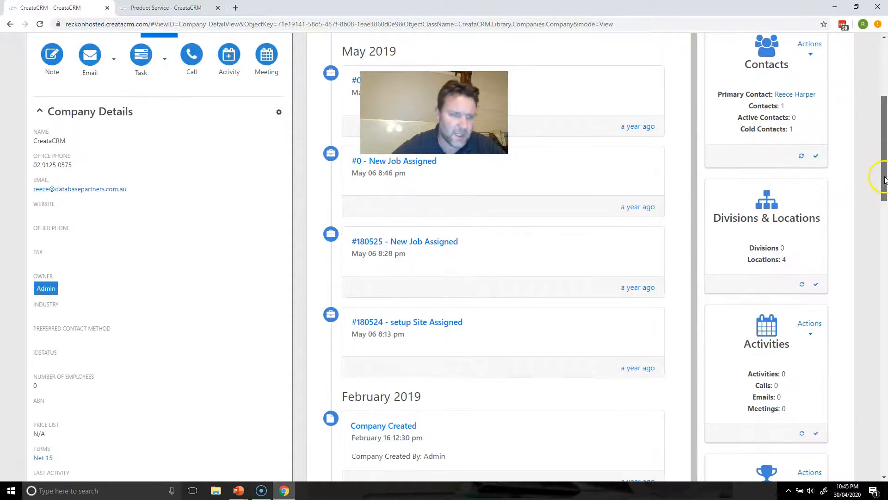
scroll("down", 3)
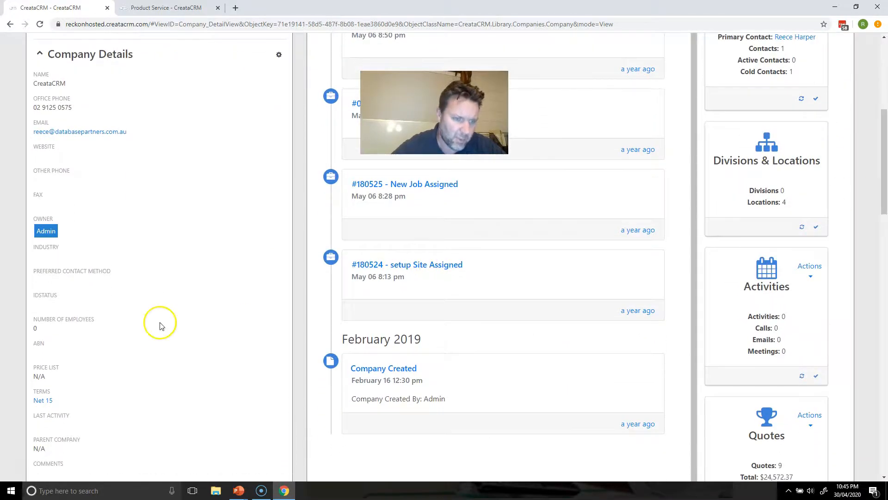
Step: Set the CreataCRM company's Price List field to CreataCRM Price Book
left_click(68, 375)
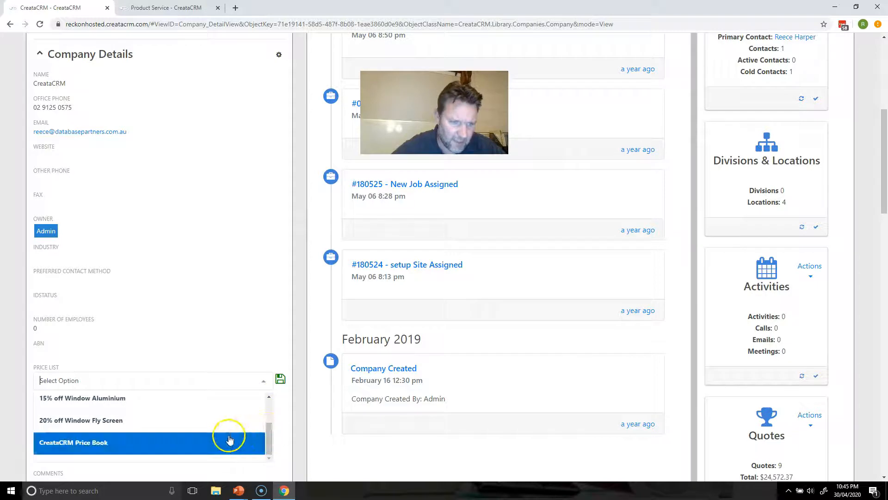
left_click(73, 442)
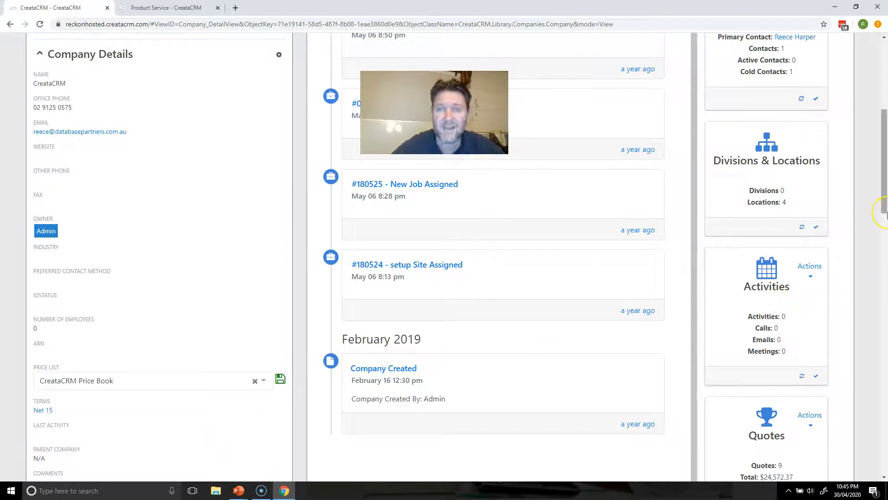
scroll("up", 3)
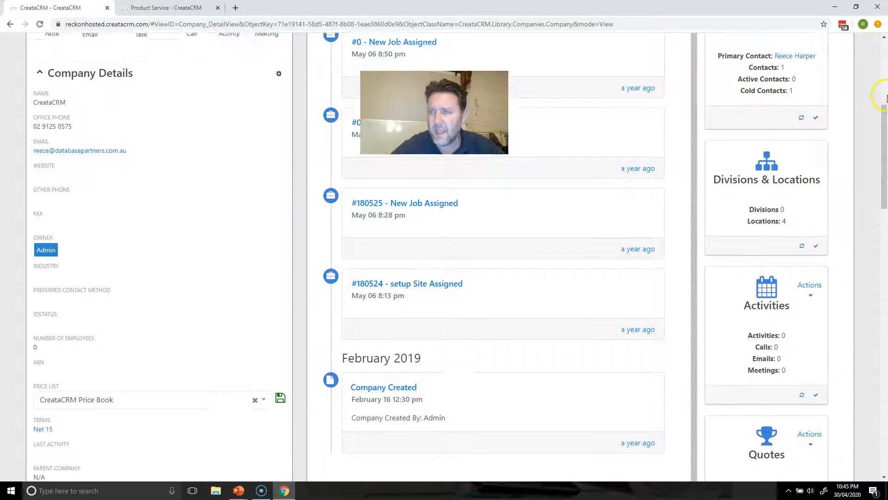
scroll("up", 3)
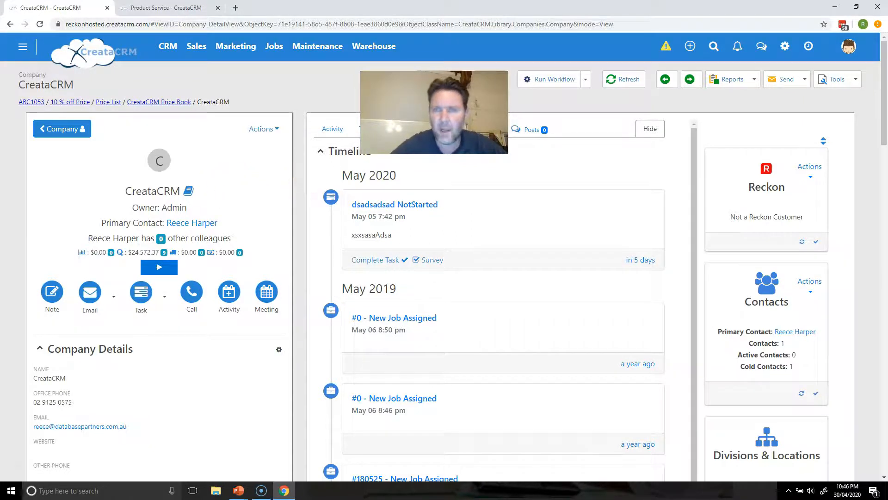
left_click(690, 45)
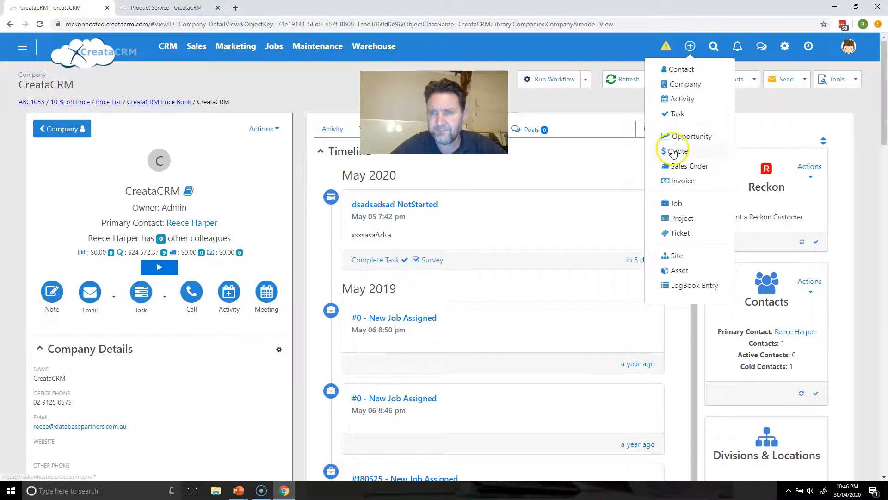
left_click(677, 152)
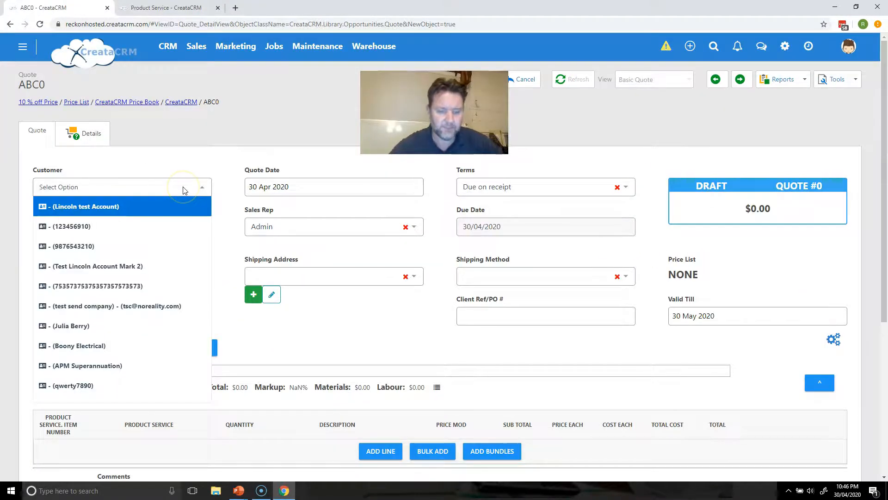
type("cre")
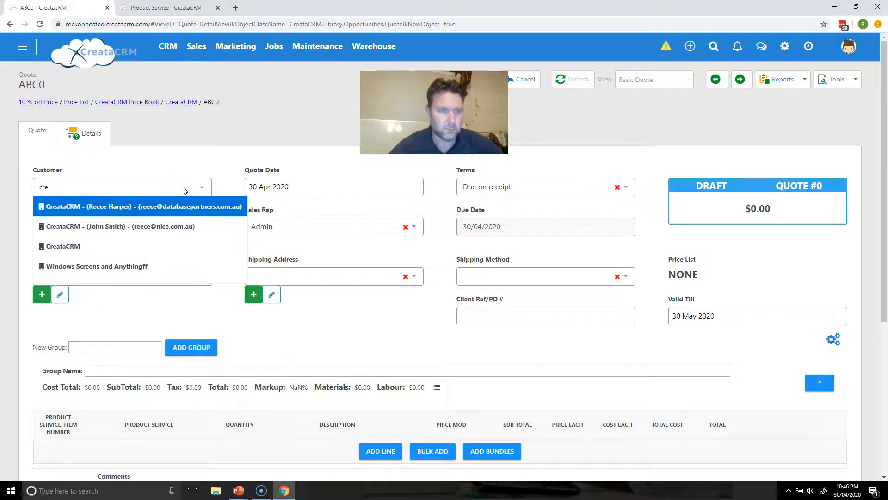
left_click(142, 206)
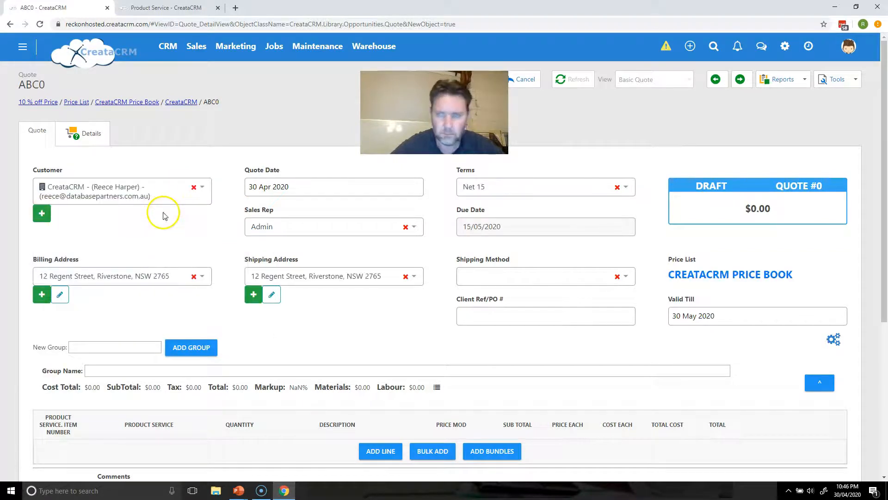
mouse_move(731, 274)
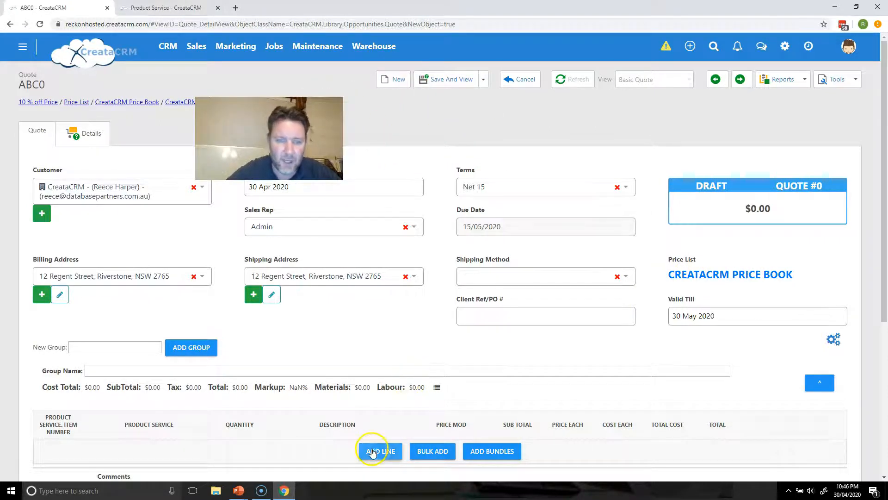
Step: Add a blank product line, quantity 1, to the new CreataCRM draft quote
left_click(381, 451)
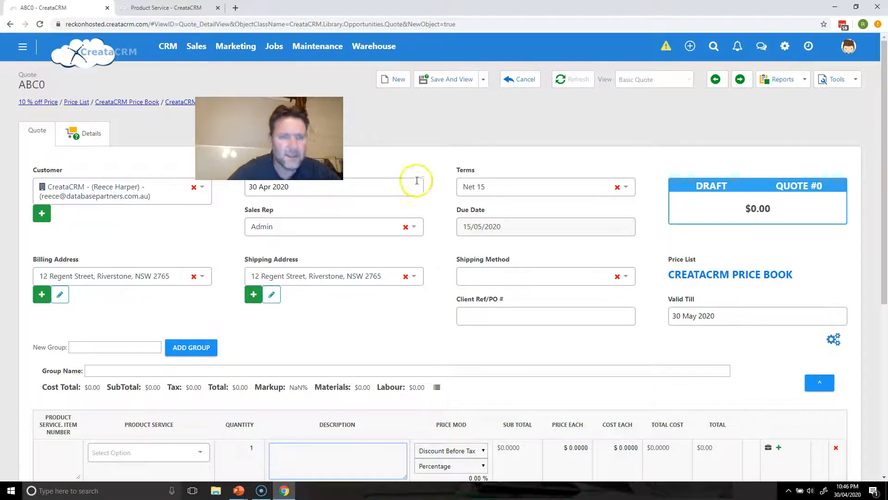
mouse_move(18, 472)
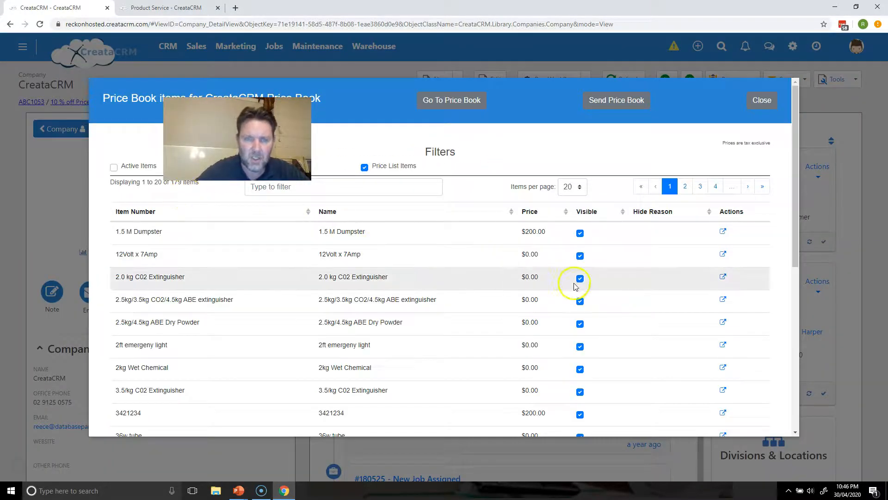
Step: Untick Visible for the items from 2.0 kg C02 Extinguisher through 2ft emergeny light, then close the list
scroll("down", 3)
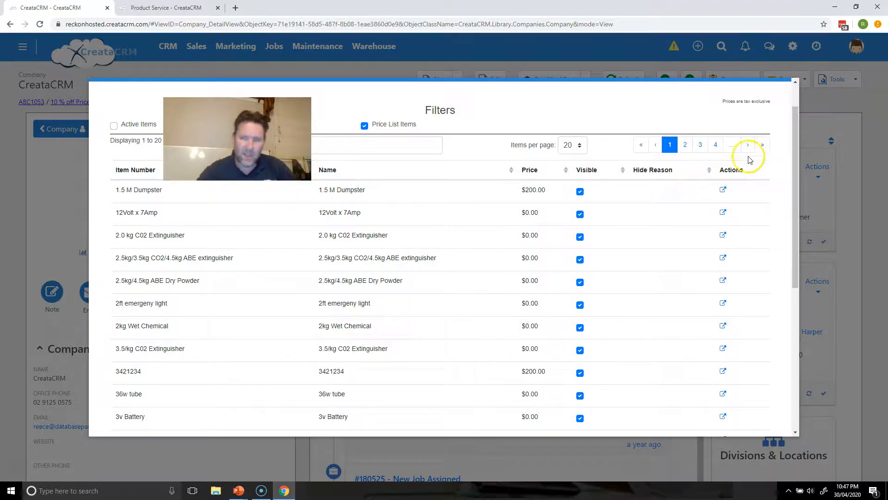
left_click(580, 236)
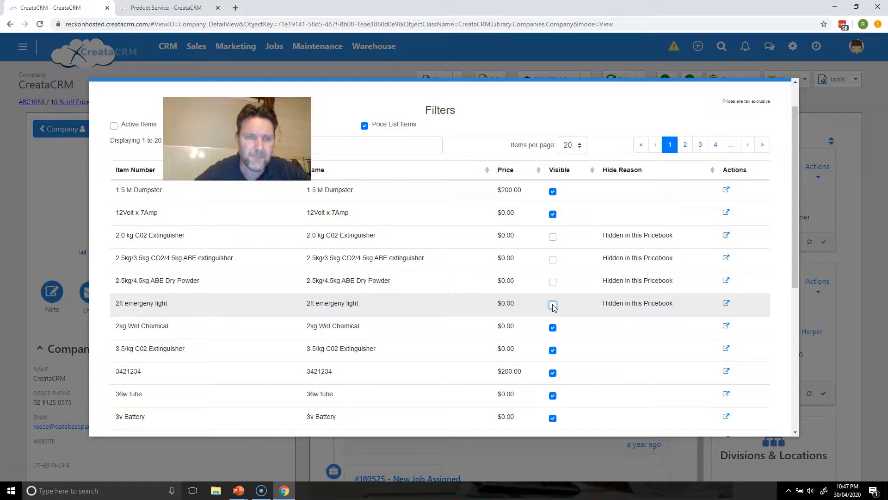
left_click(553, 305)
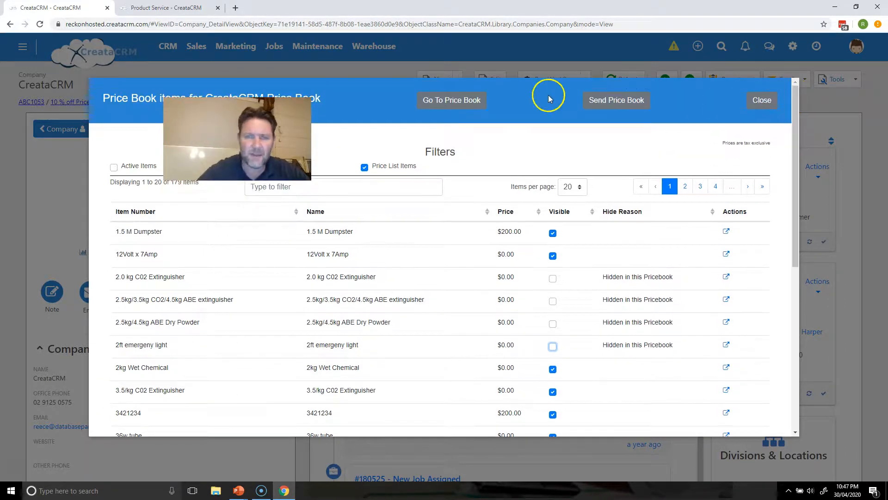
left_click(761, 100)
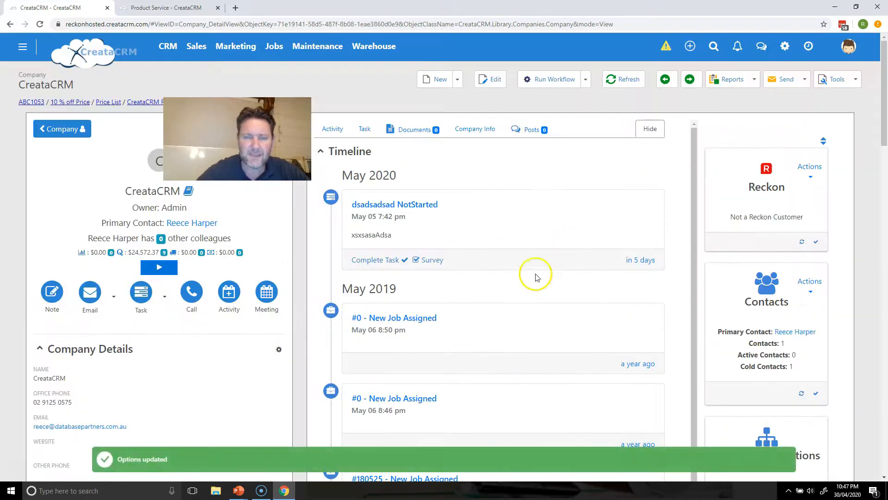